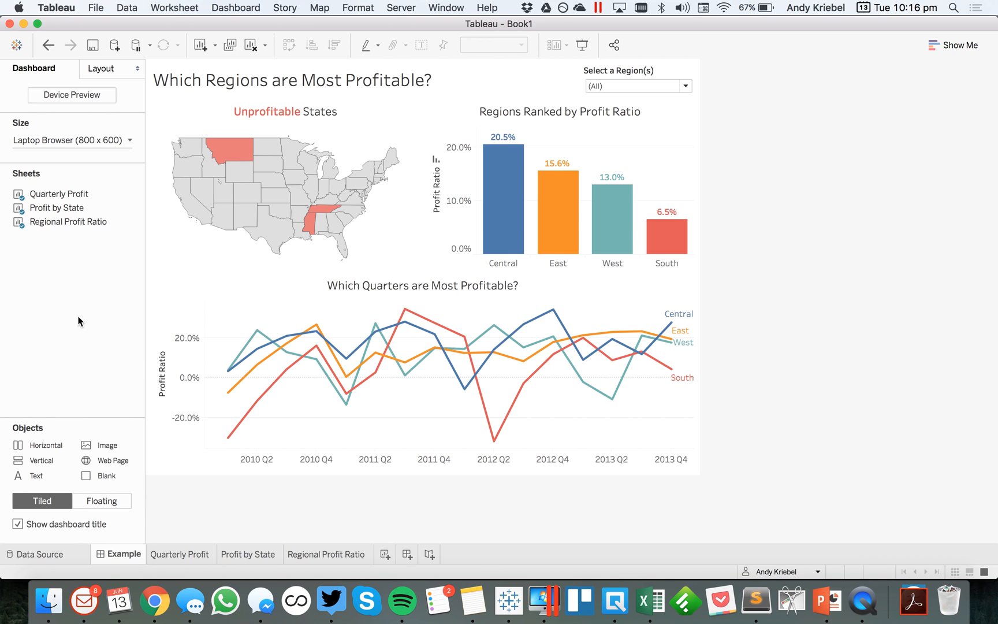
mouse_move(666, 86)
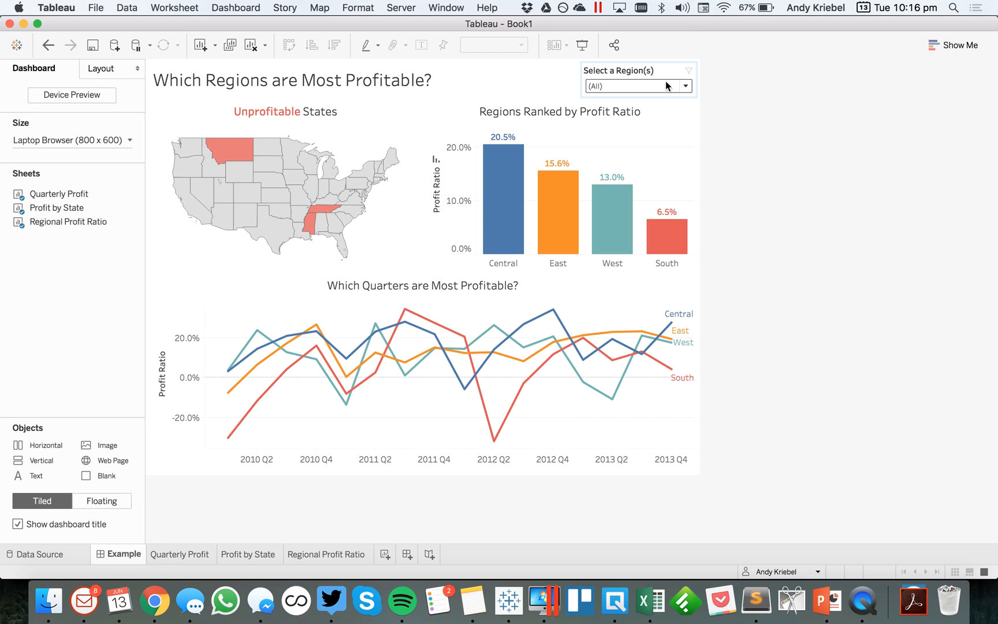
Step: Toggle a region in the dashboard filter, then rename Excel's Region header to Market
click(685, 86)
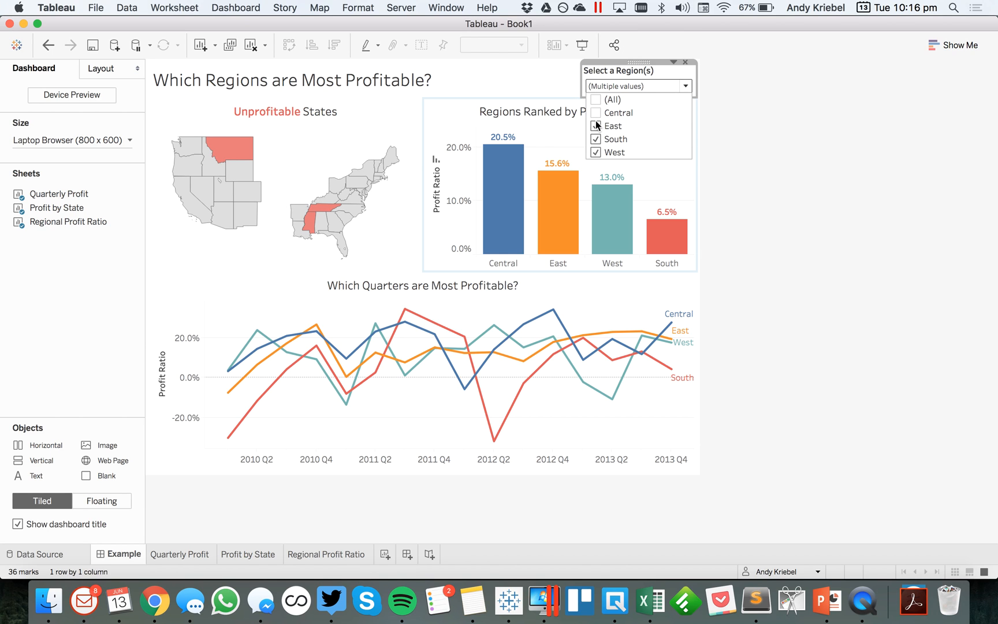
click(595, 99)
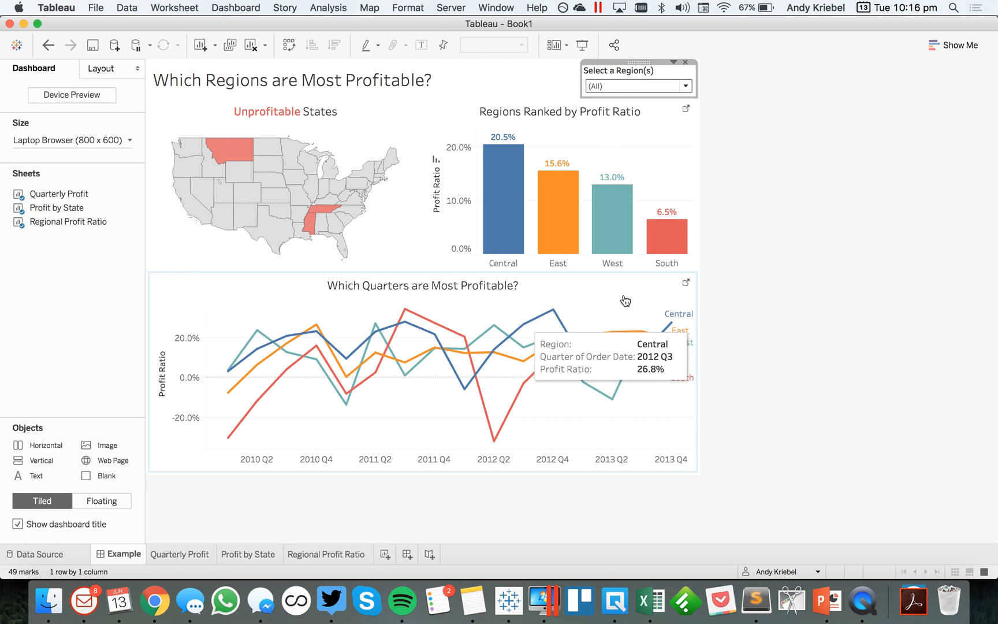
mouse_move(776, 315)
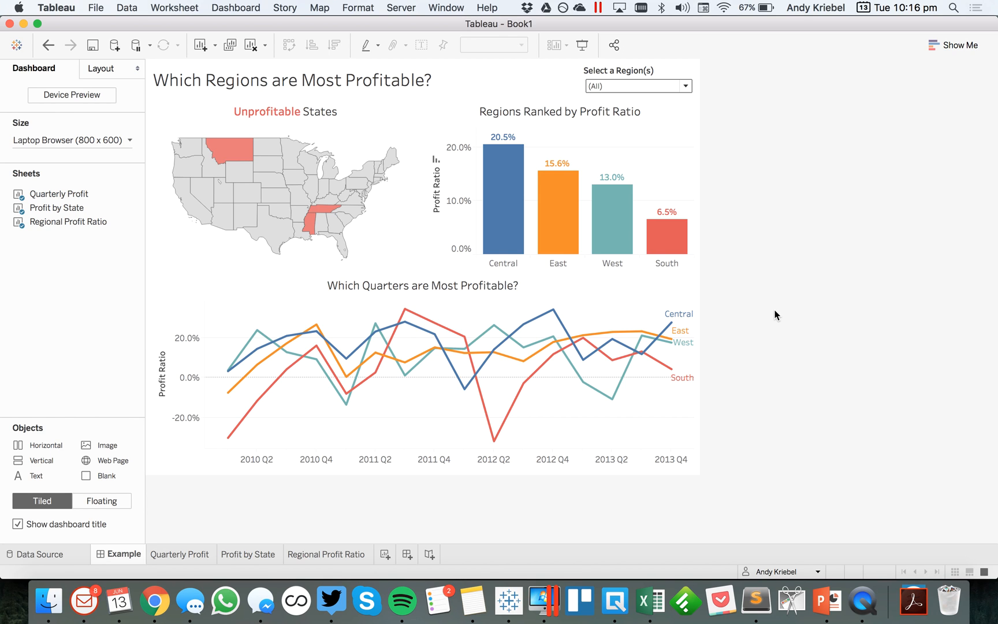
mouse_move(649, 600)
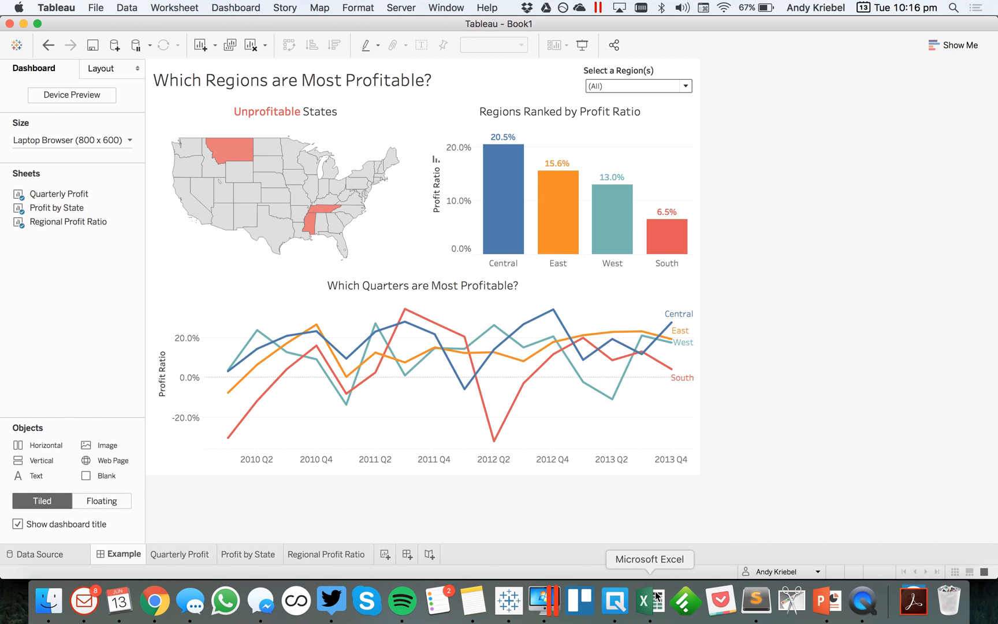
mouse_move(647, 219)
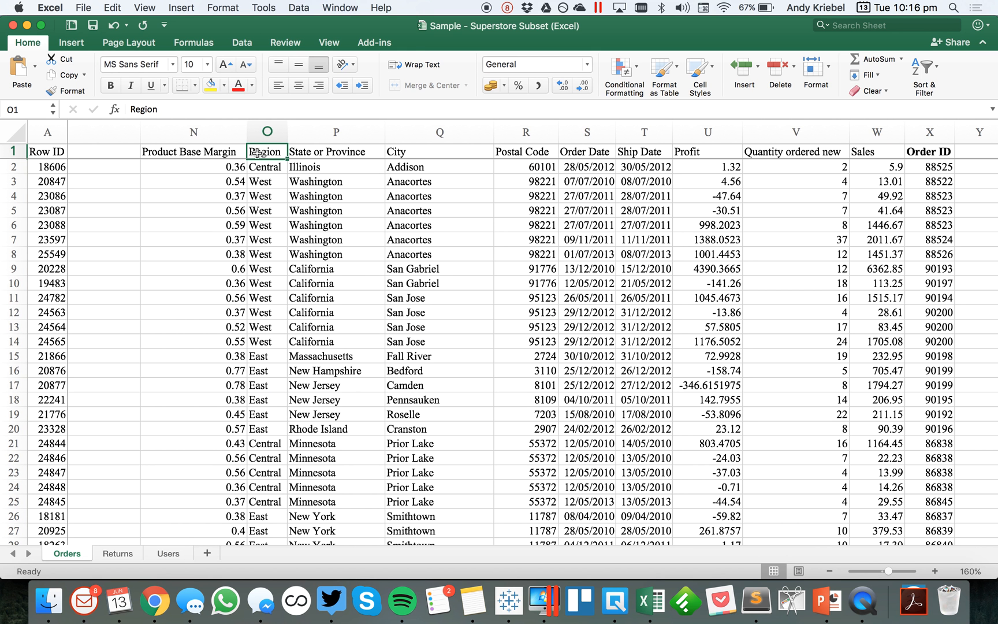
click(266, 132)
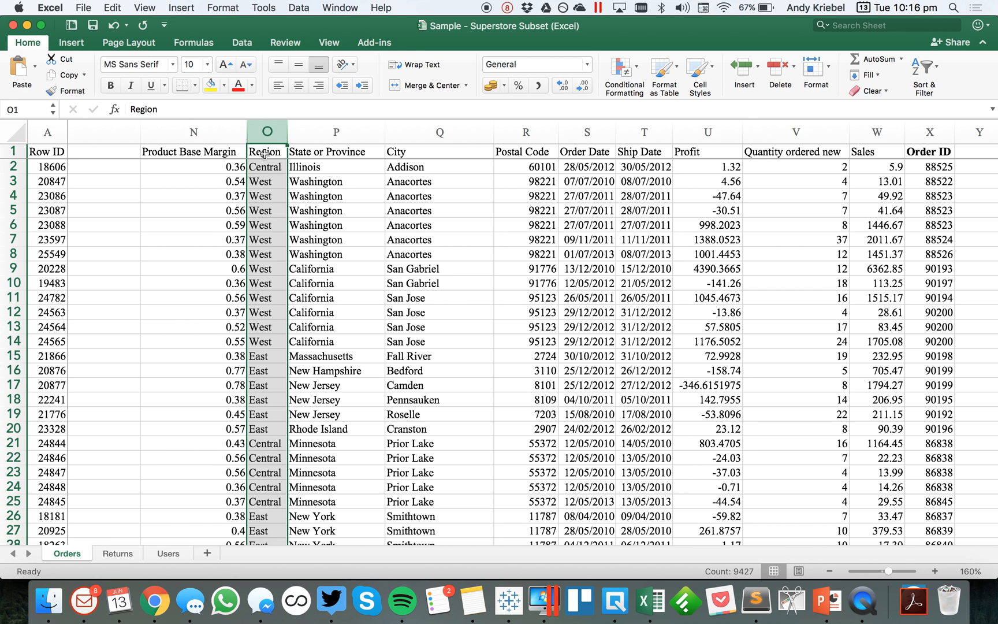
click(266, 152)
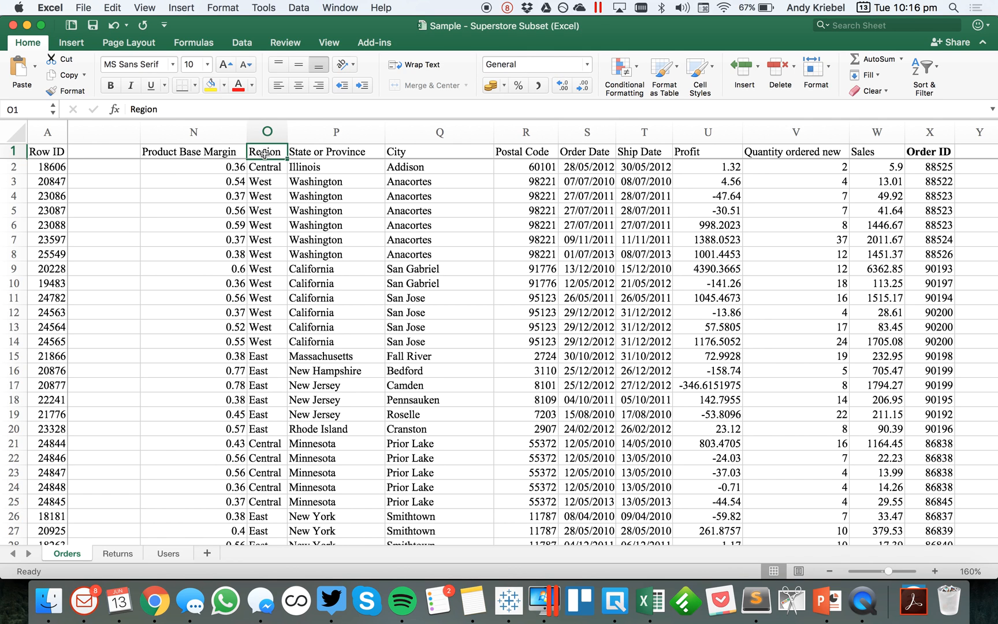
text(Market)
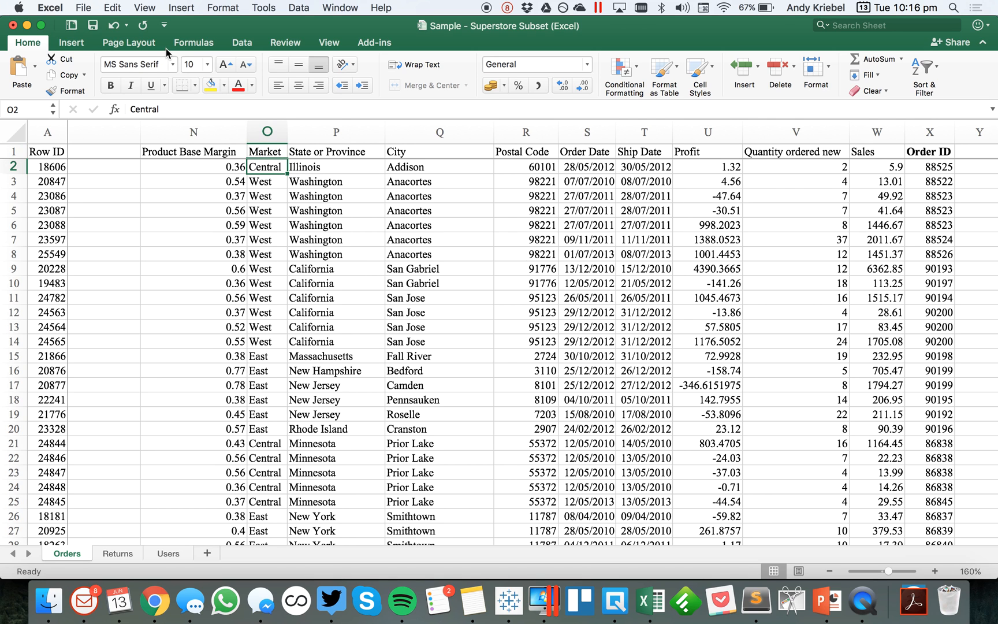
mouse_move(367, 102)
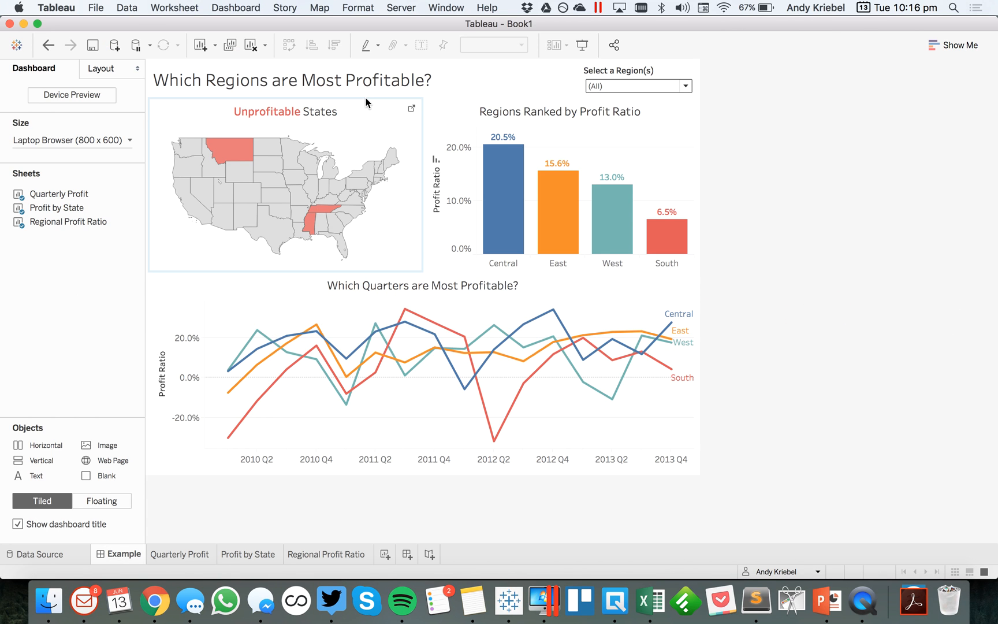
mouse_move(127, 14)
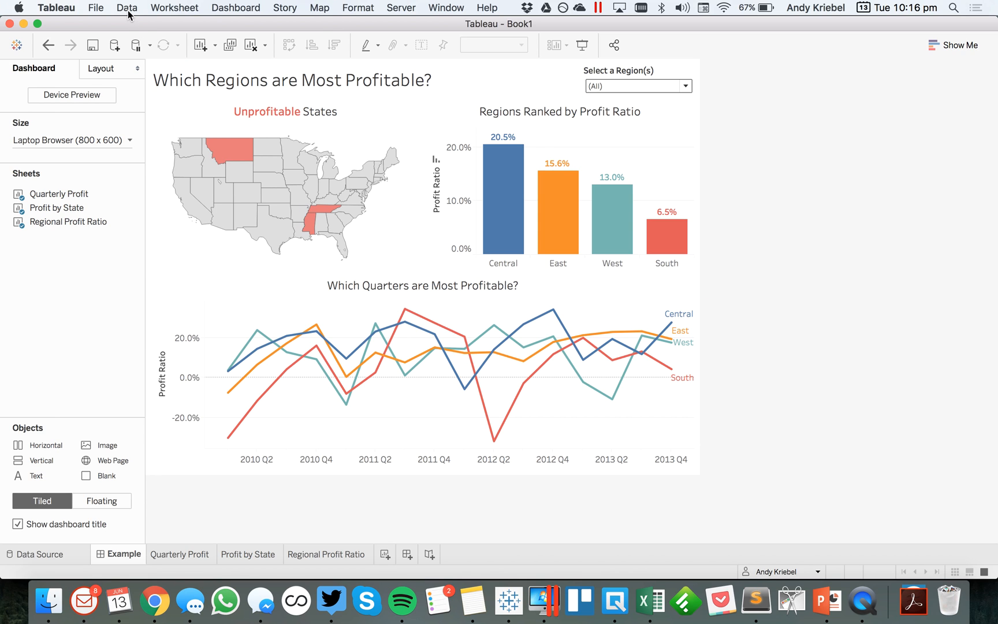
Step: Refresh the Sample - Superstore Subset (Excel) data source and view Quarterly Profit
click(127, 7)
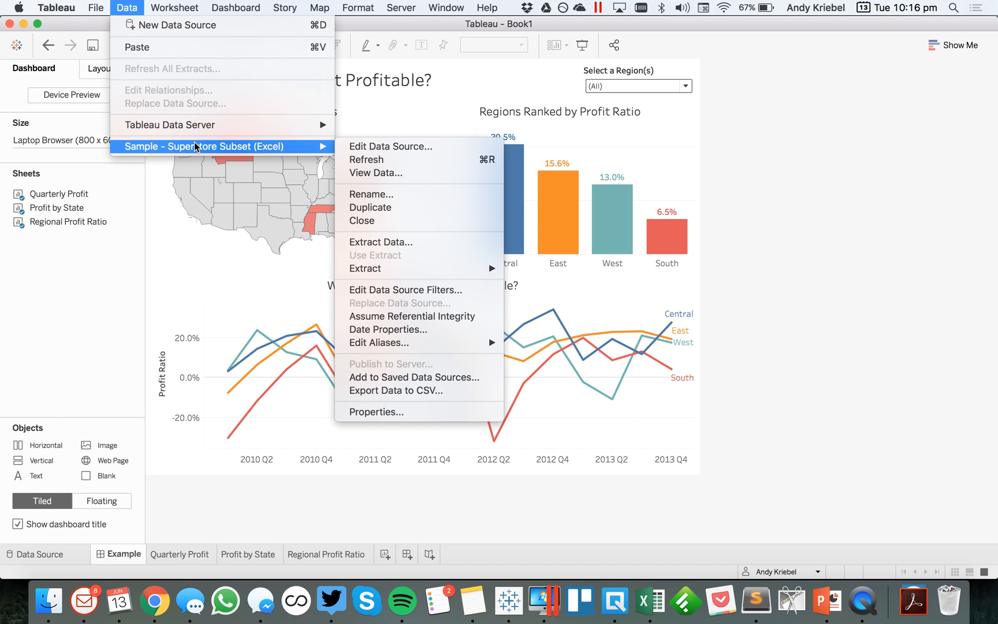
mouse_move(366, 160)
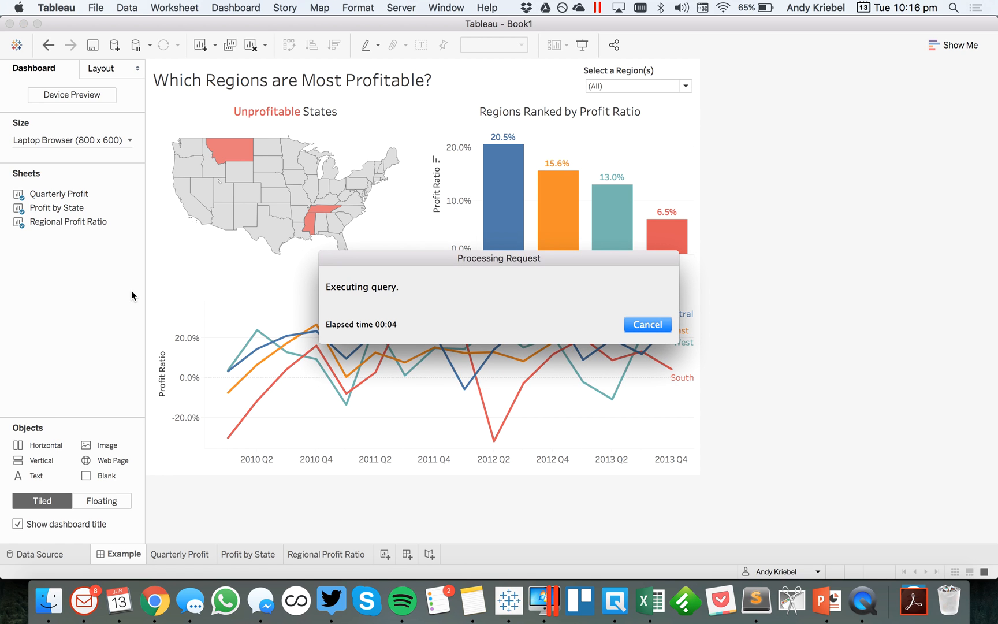
click(647, 324)
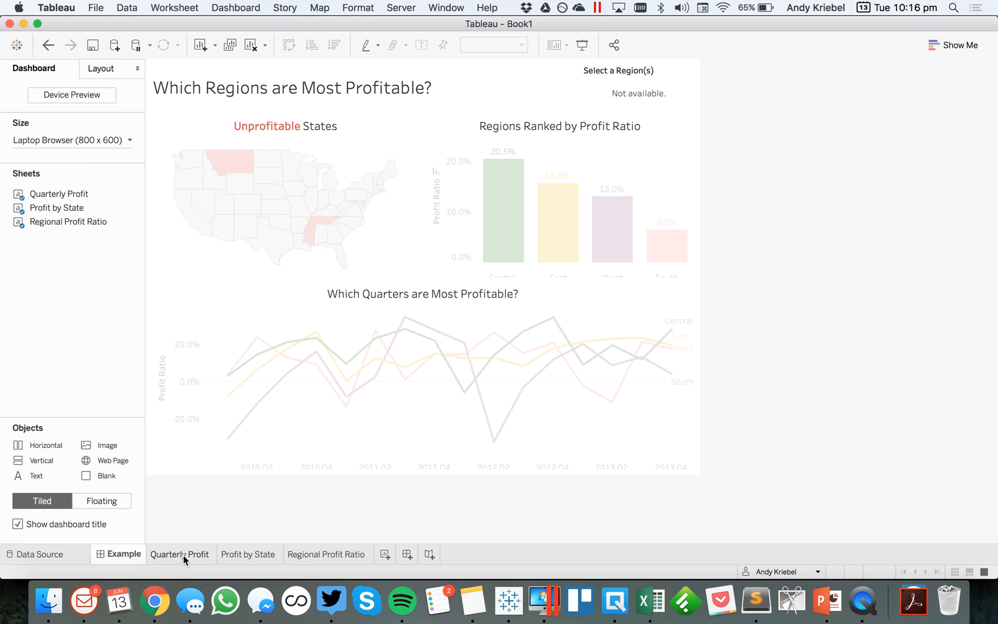
click(180, 554)
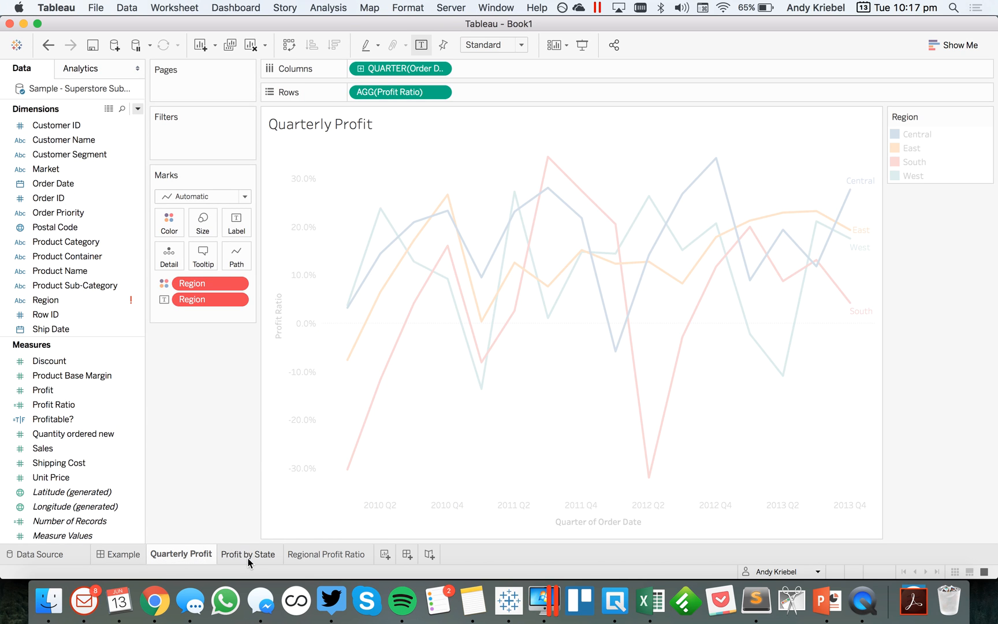
Step: Check the broken Region field on Regional Profit Ratio, then select it on Quarterly Profit
click(328, 554)
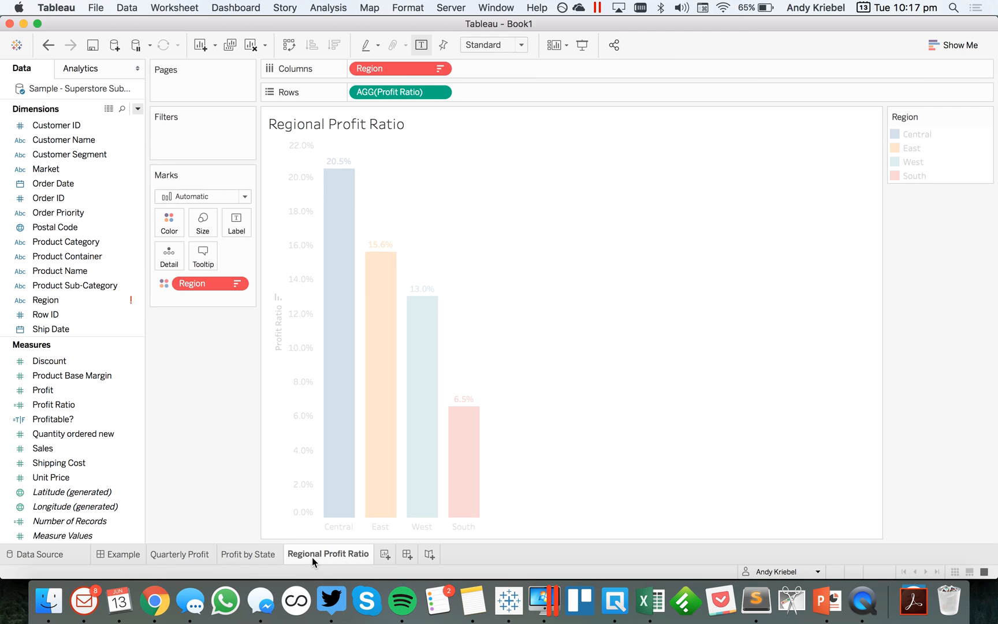
click(181, 554)
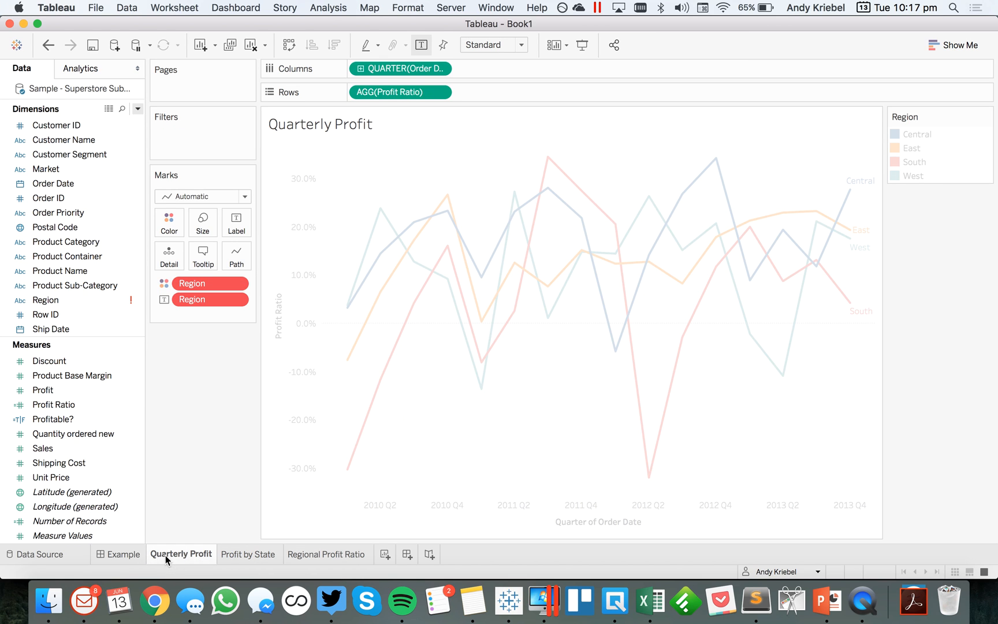
click(44, 300)
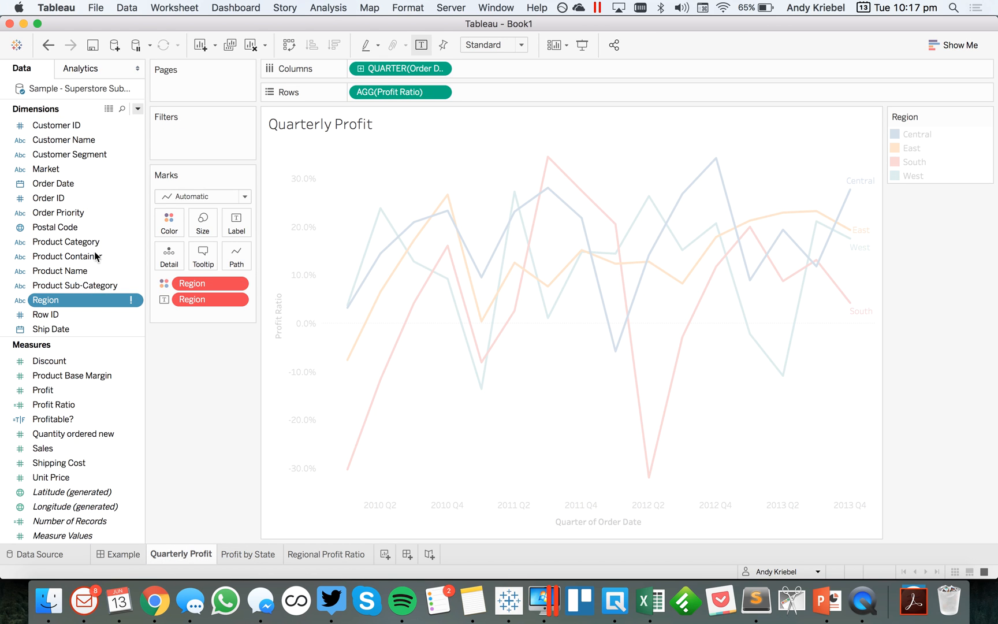
mouse_move(133, 300)
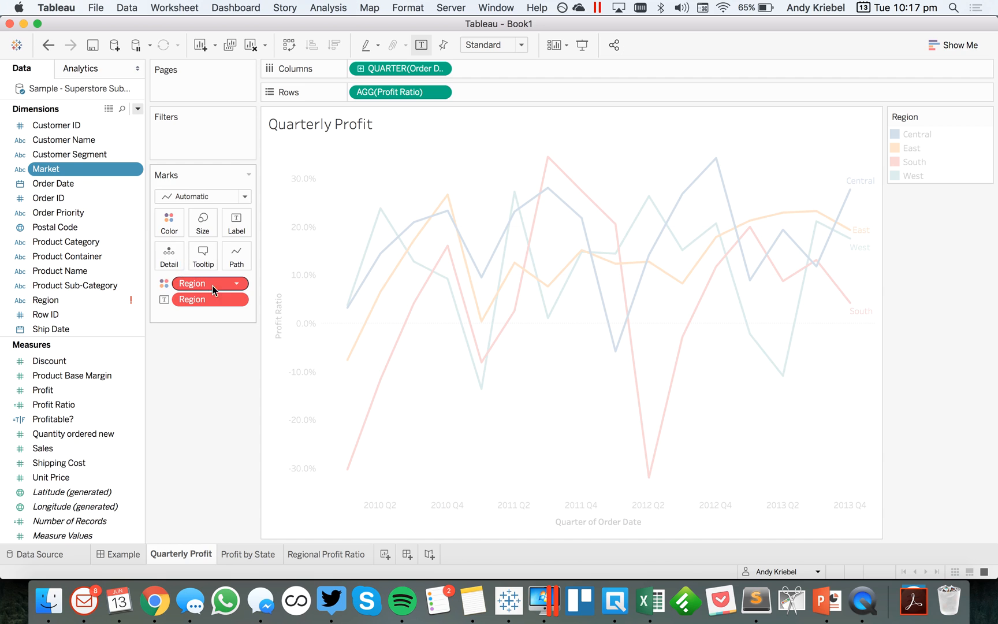
mouse_move(81, 299)
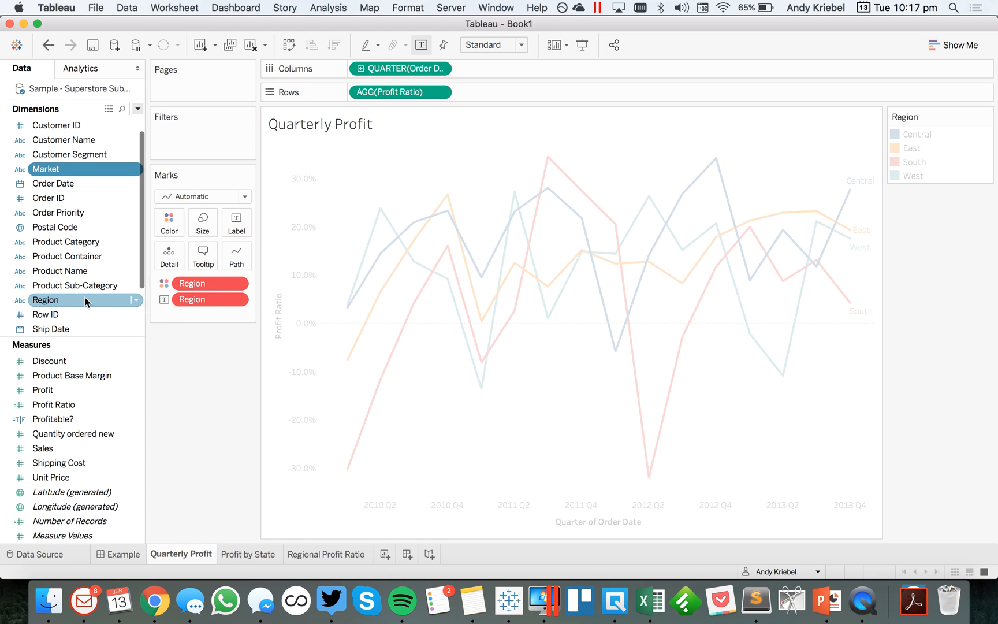
Step: Replace every reference to the Region field with Market
right_click(45, 300)
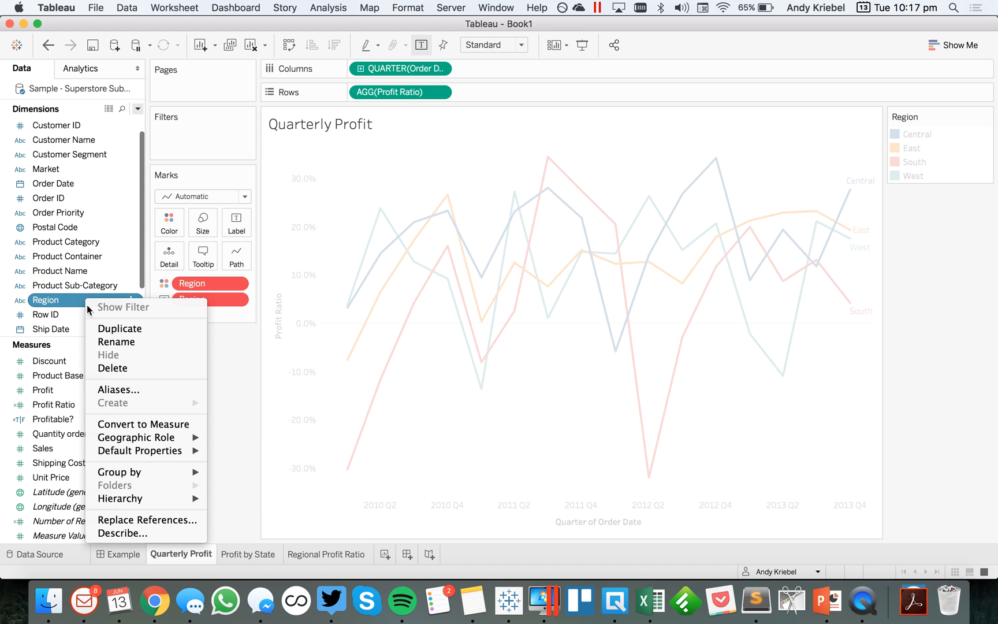
mouse_move(146, 520)
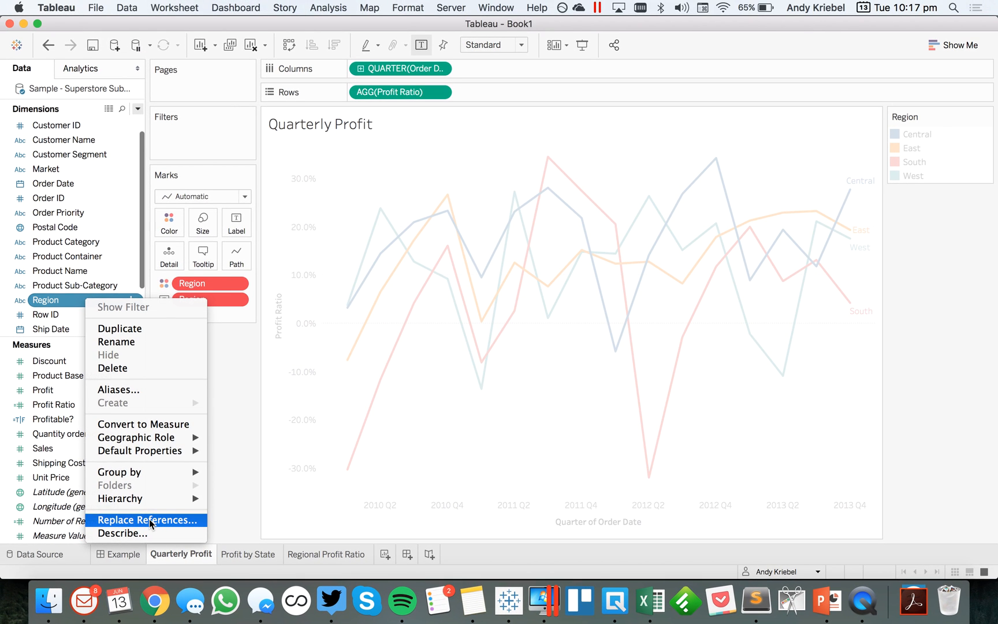
click(148, 520)
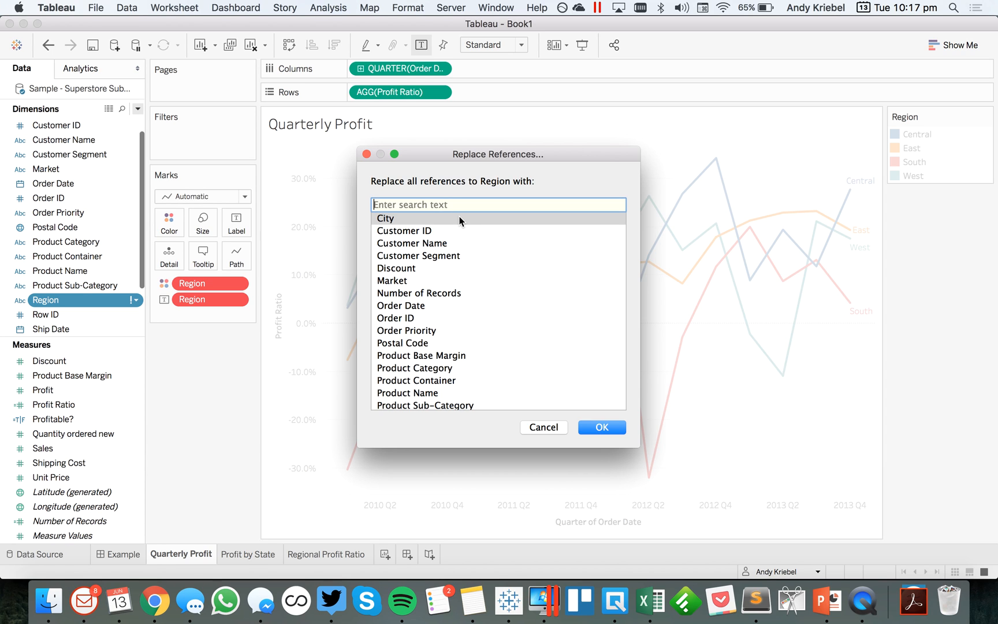
mouse_move(488, 186)
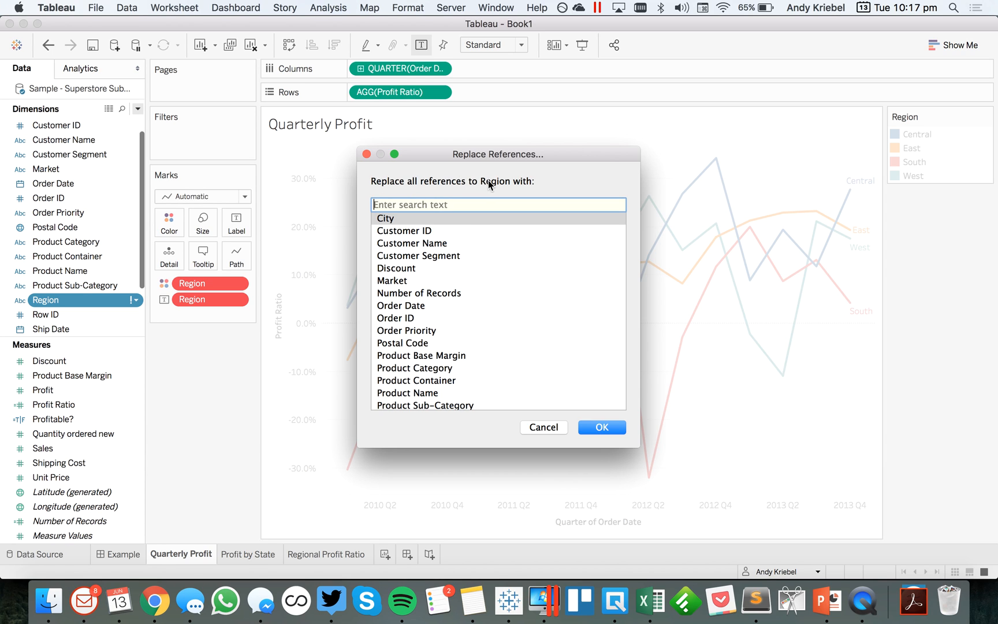
mouse_move(394, 281)
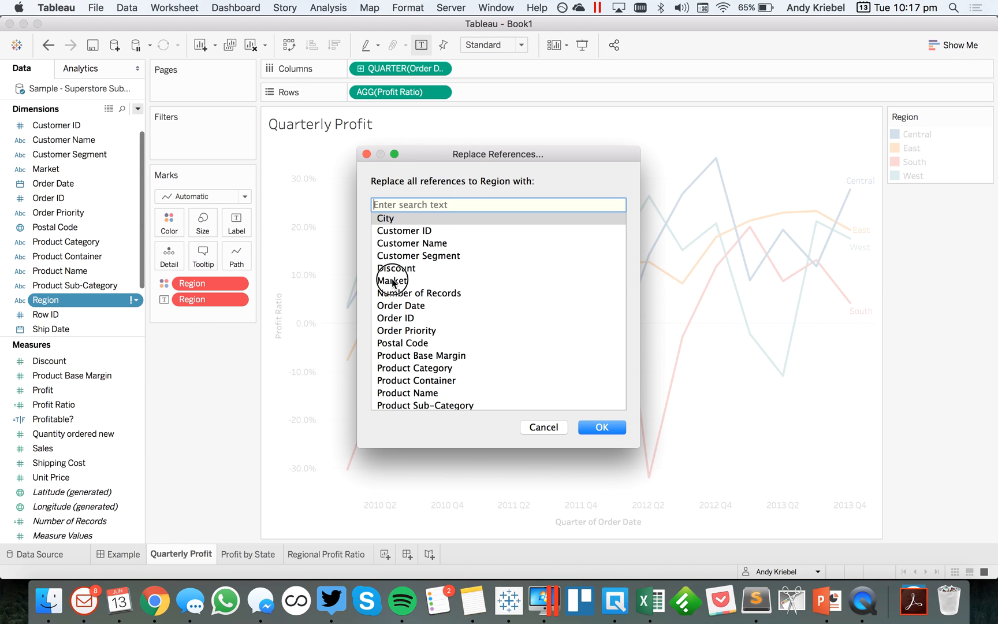
click(392, 280)
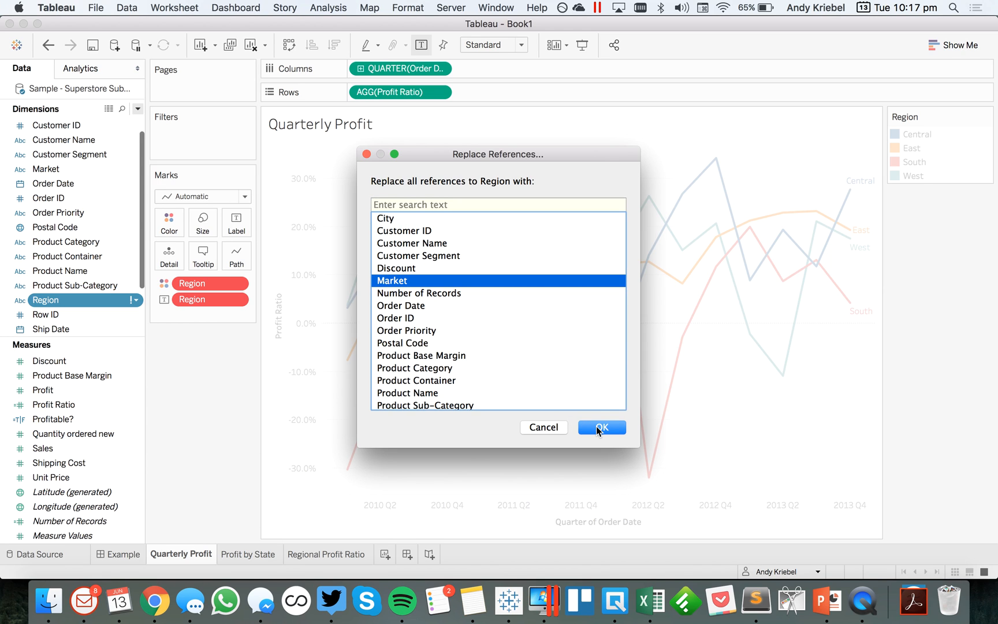
click(600, 427)
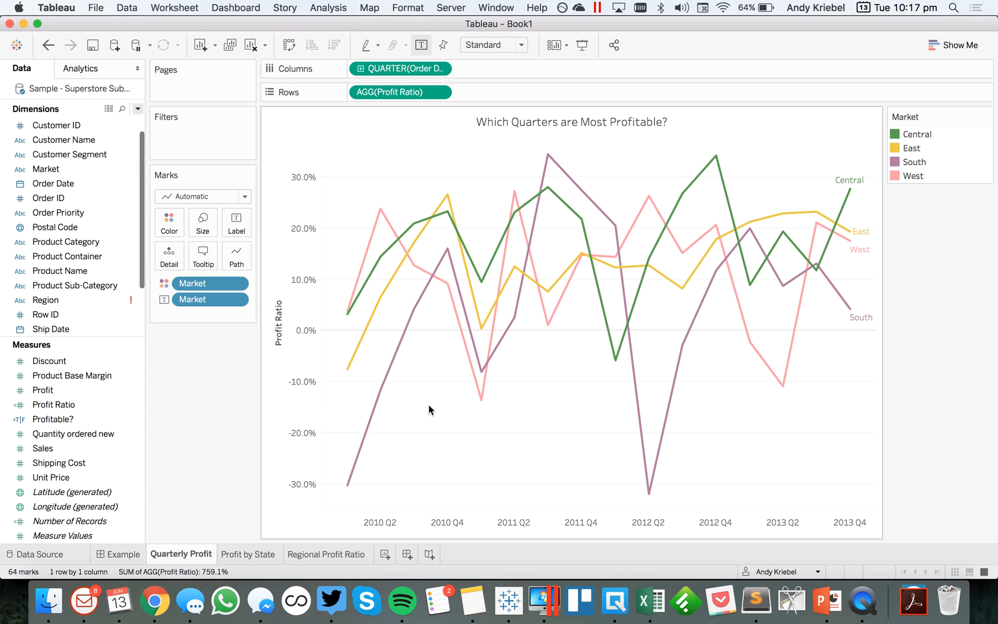
mouse_move(954, 163)
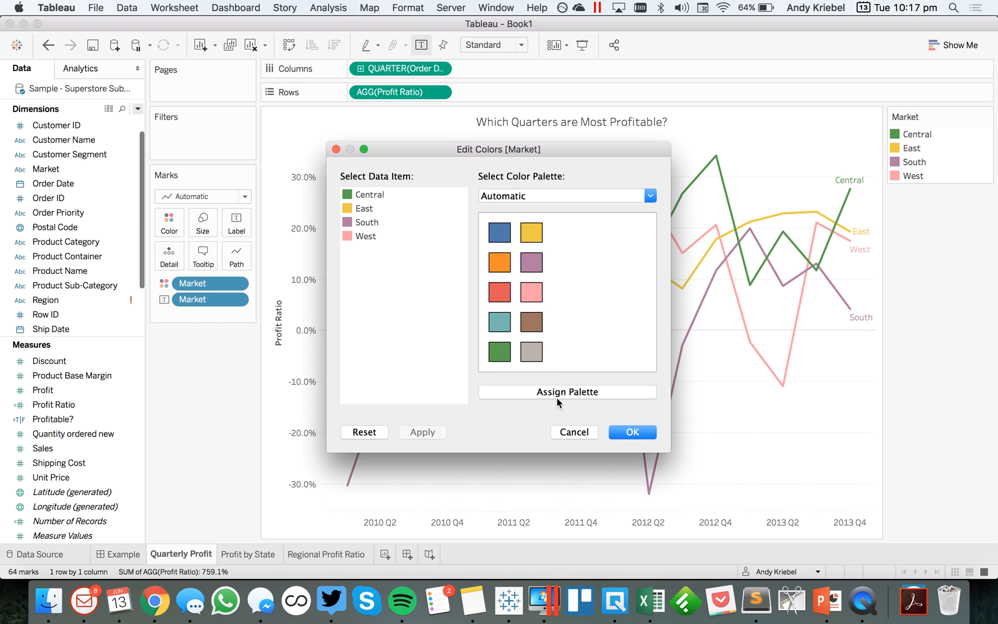
Step: Assign the default palette to Market, then review Profit by State, Regional Profit Ratio and Example
click(631, 431)
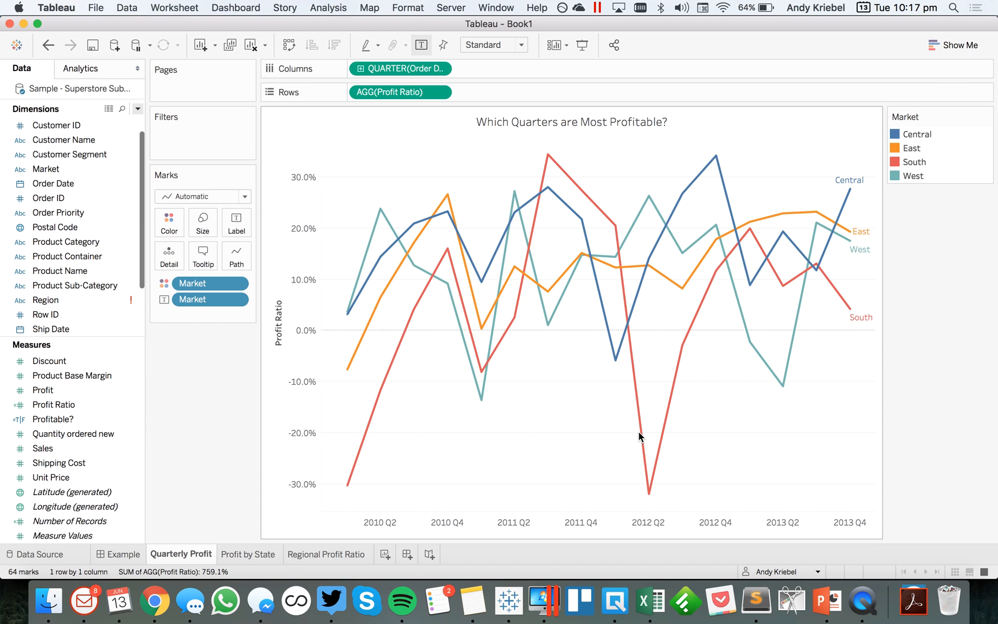
click(250, 554)
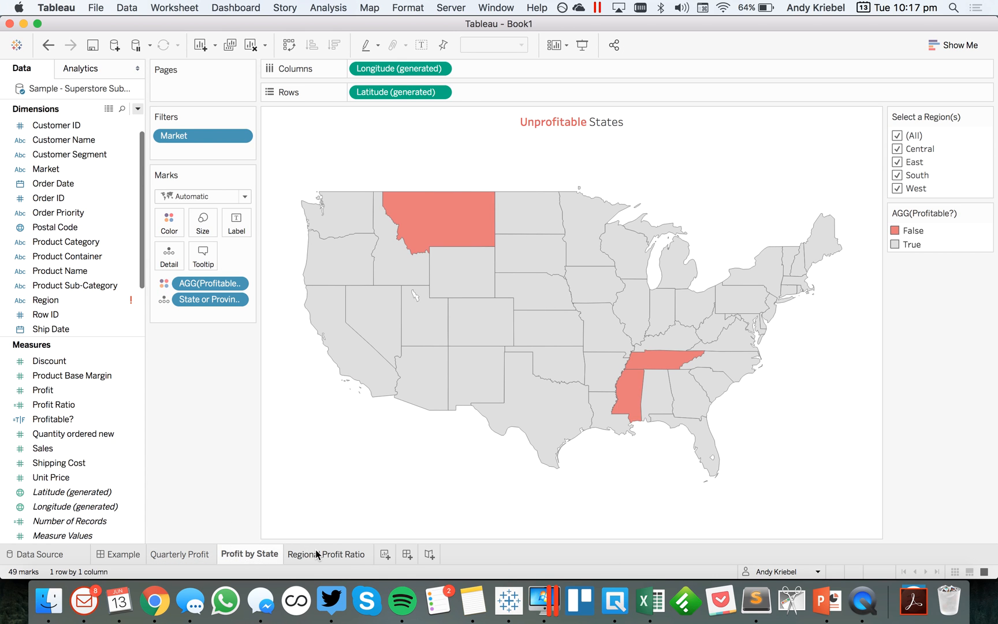
click(328, 554)
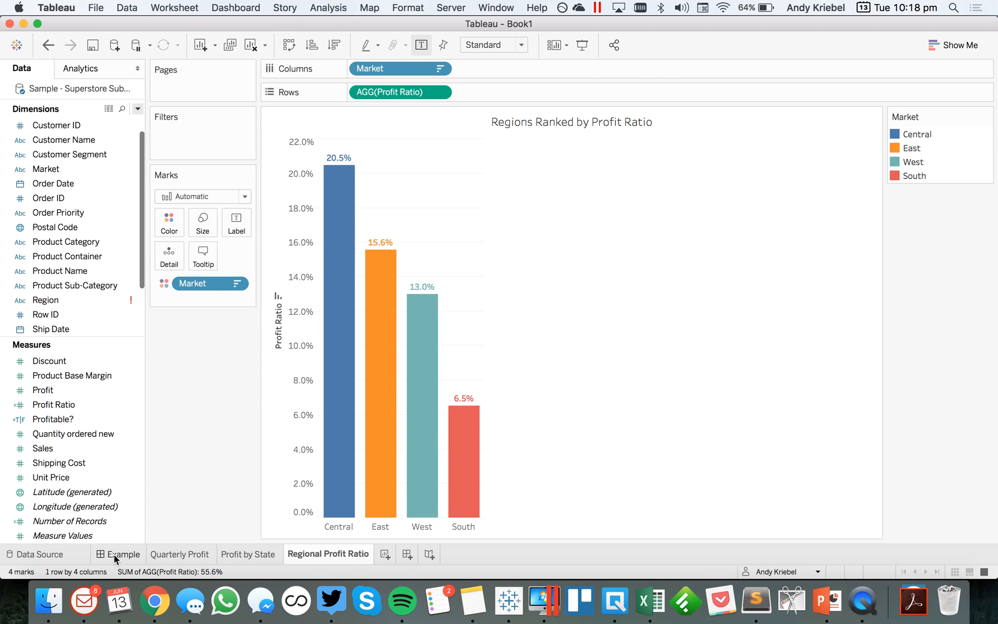
click(124, 554)
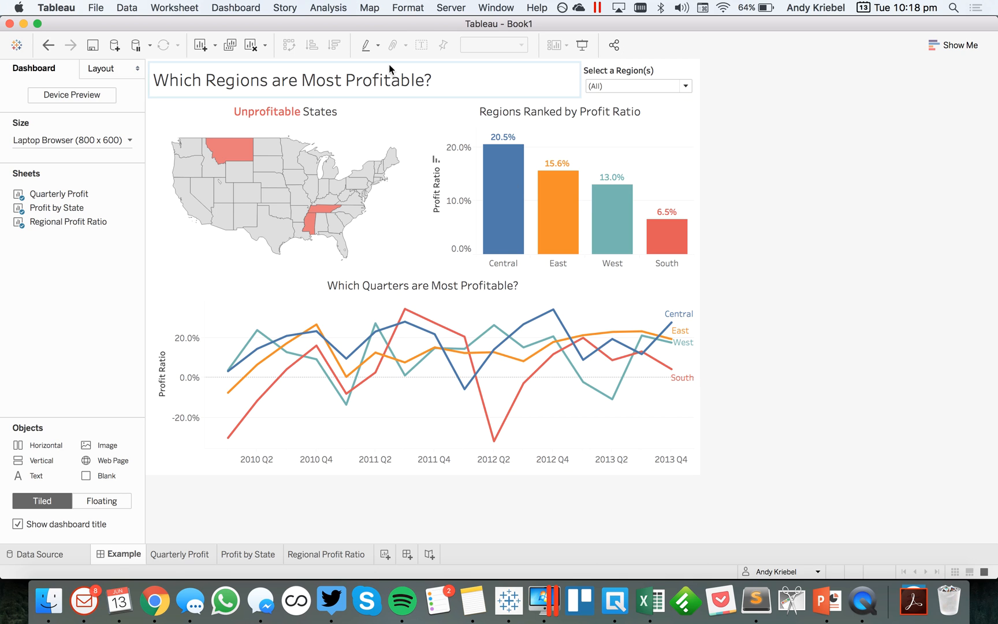
Step: Edit the dashboard title so Region becomes Market in 'Which Market are Most Profitable?'
double_click(295, 80)
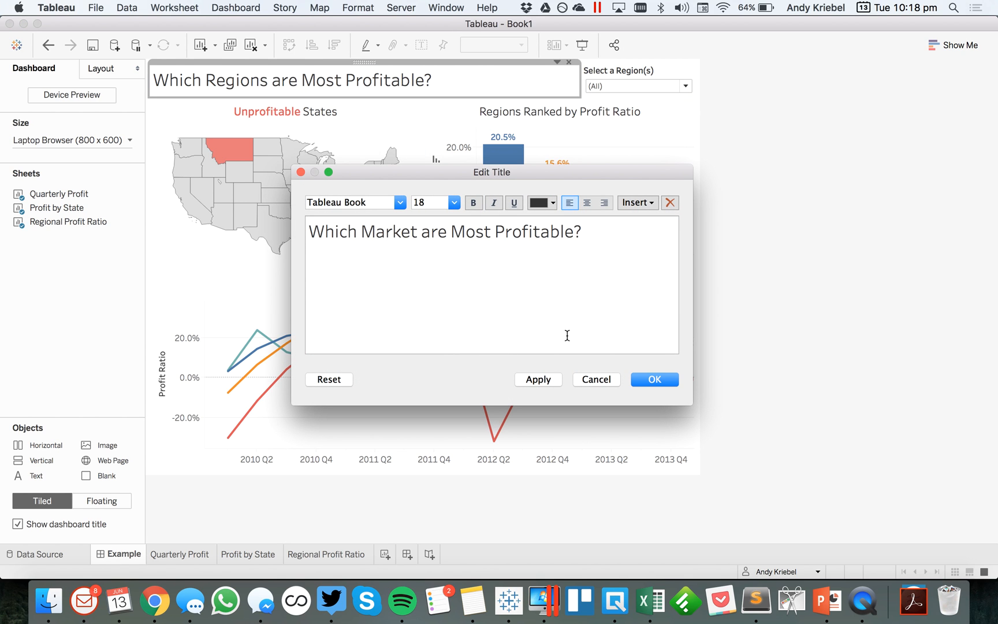
click(654, 379)
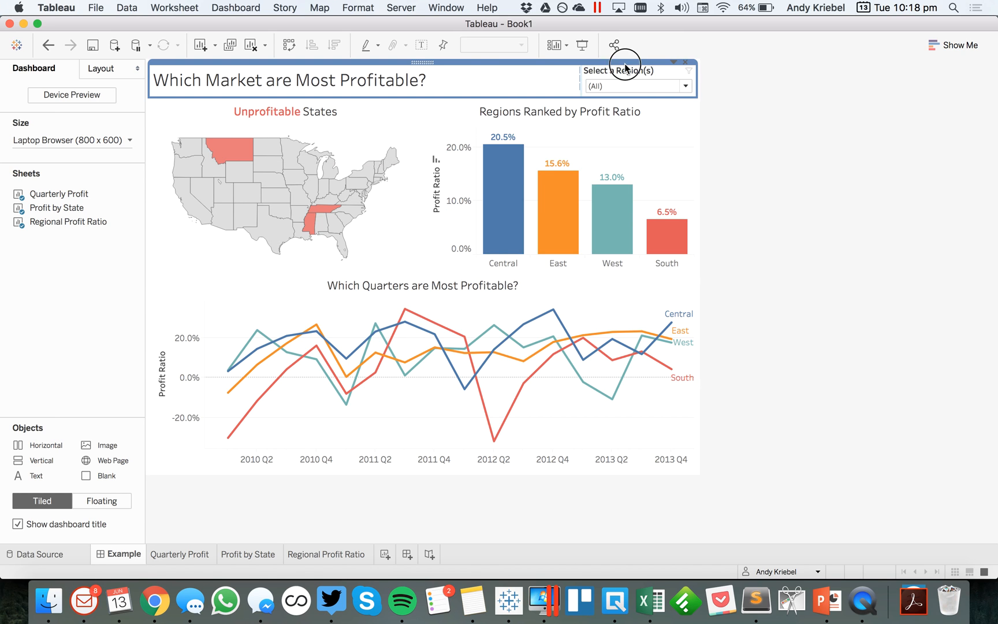
mouse_move(853, 244)
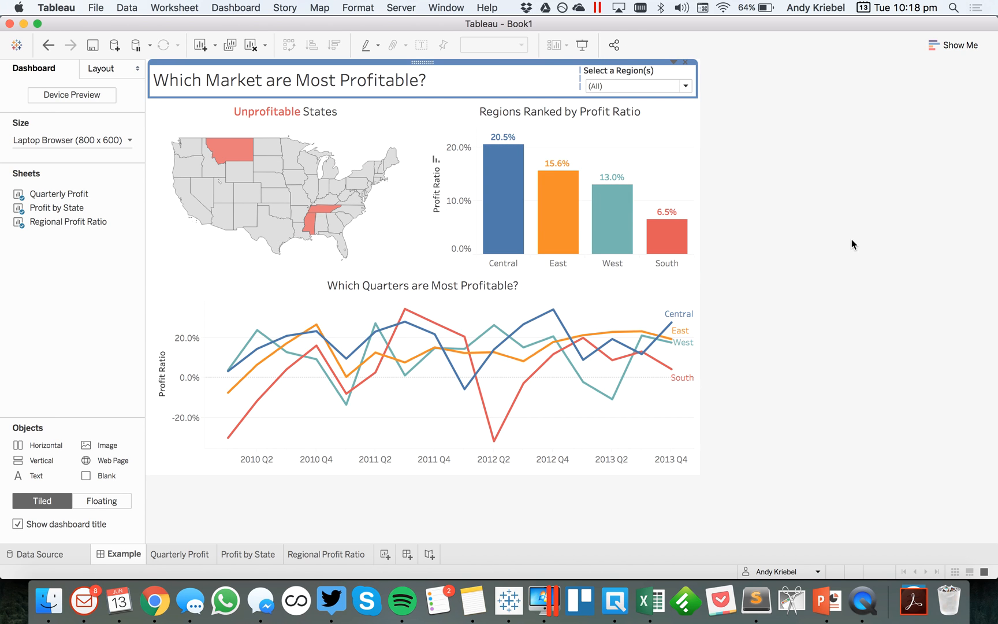
mouse_move(656, 96)
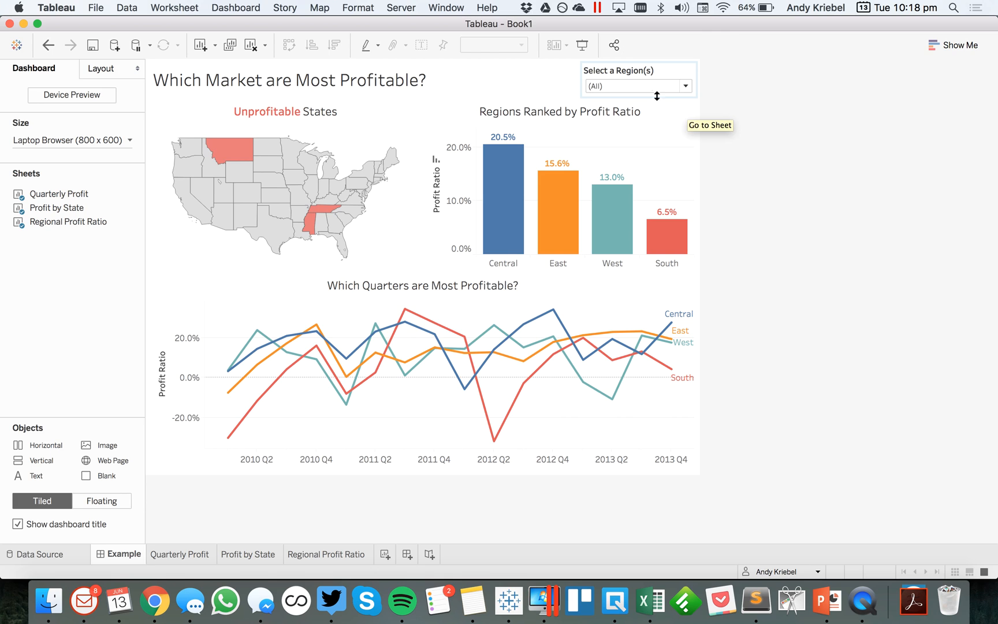
mouse_move(558, 206)
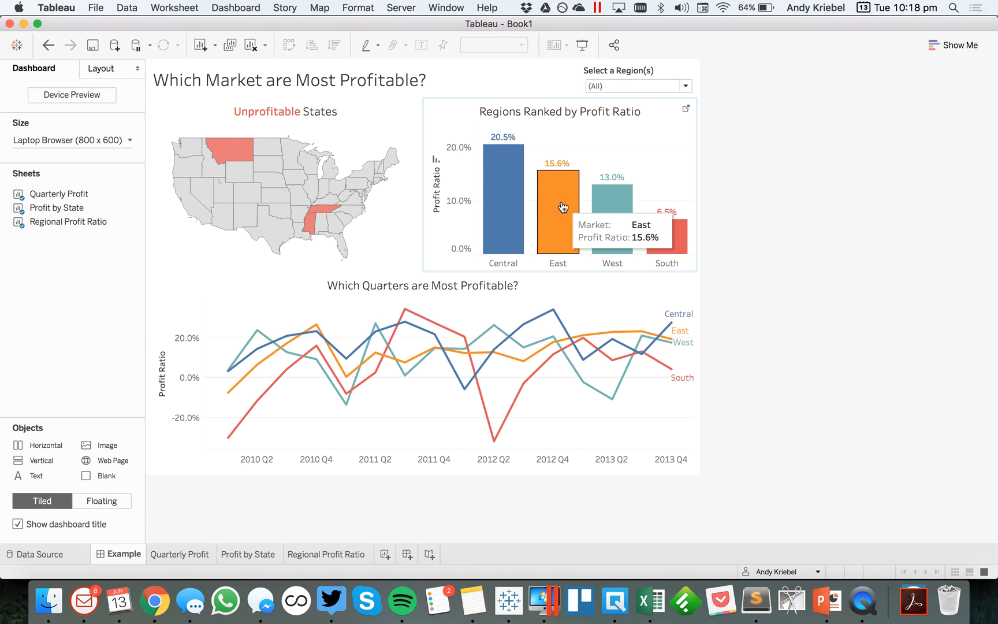